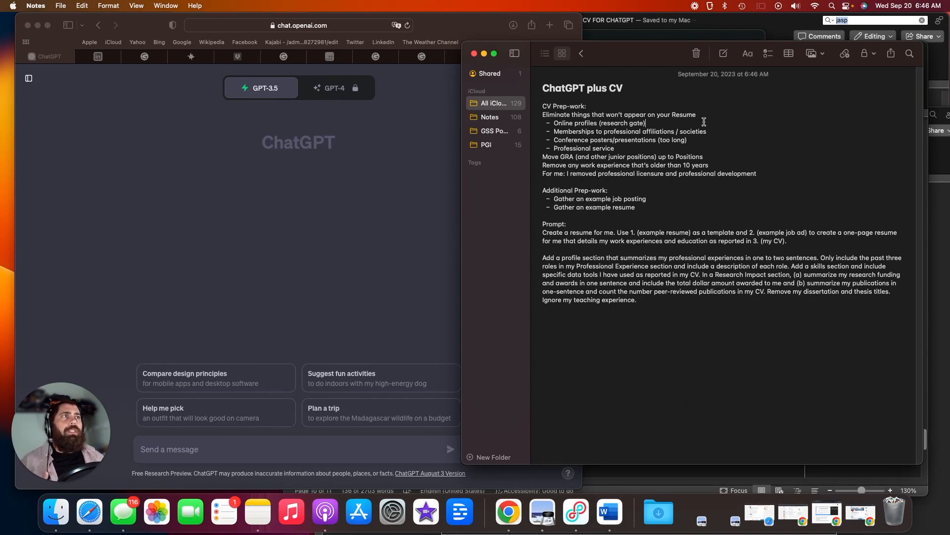
mouse_move(741, 138)
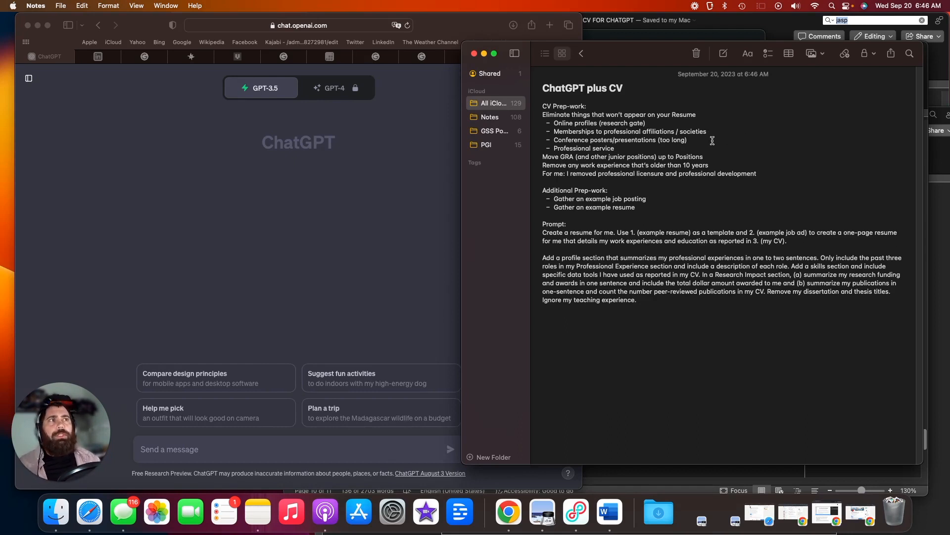
mouse_move(381, 255)
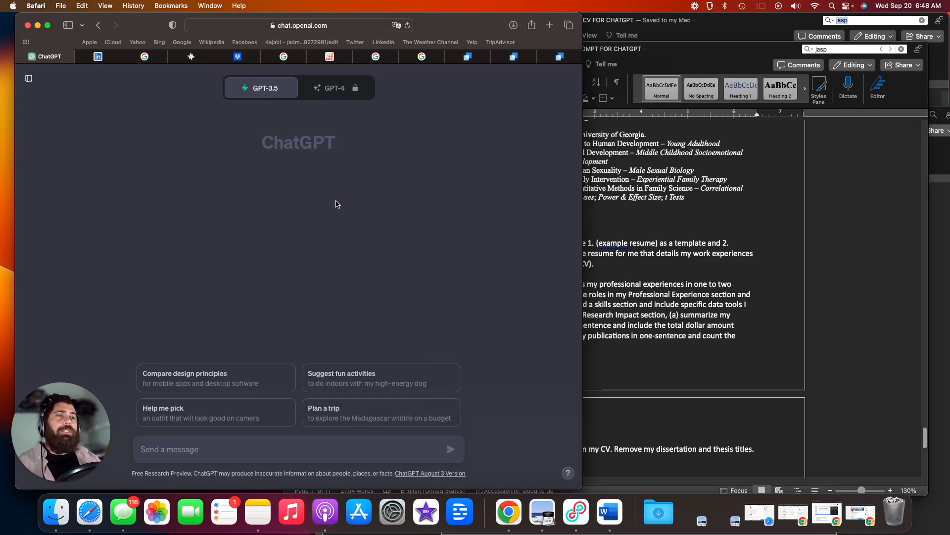
mouse_move(333, 191)
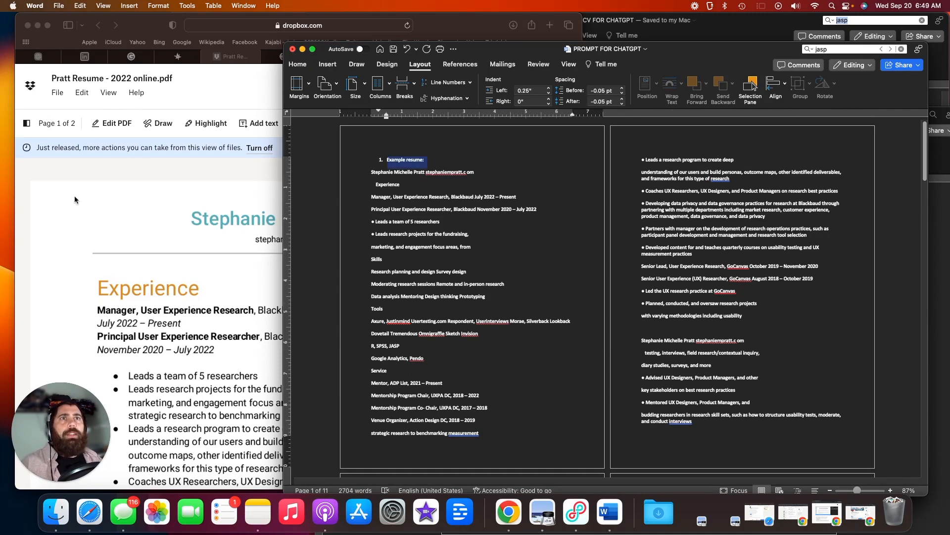
mouse_move(188, 254)
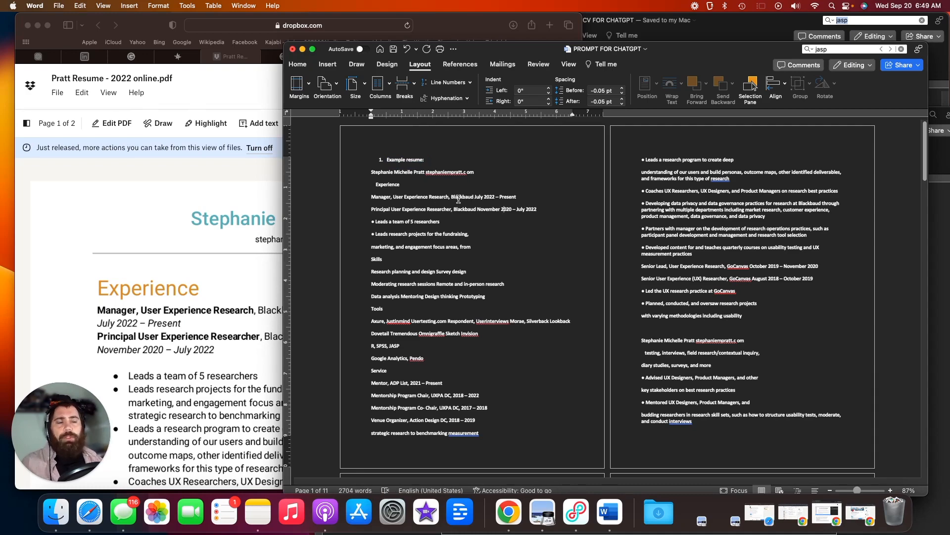
- Scroll through the prompt document past the example resume, job ad, CV and closing prompt
scroll(down, 3)
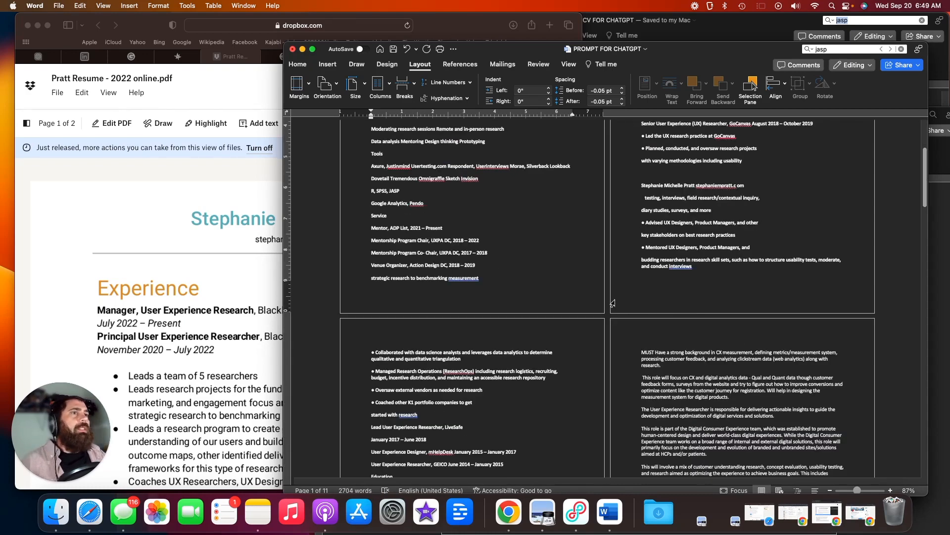
scroll(down, 3)
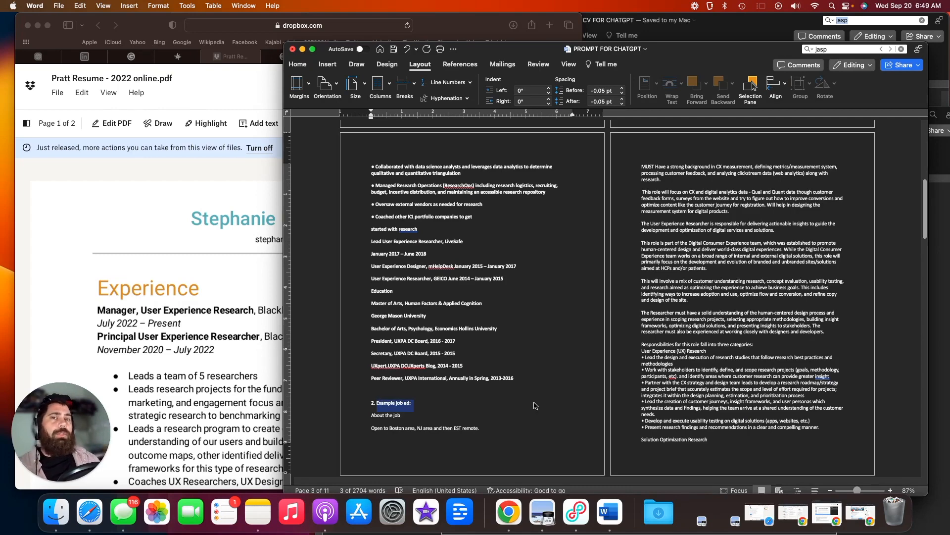
scroll(down, 3)
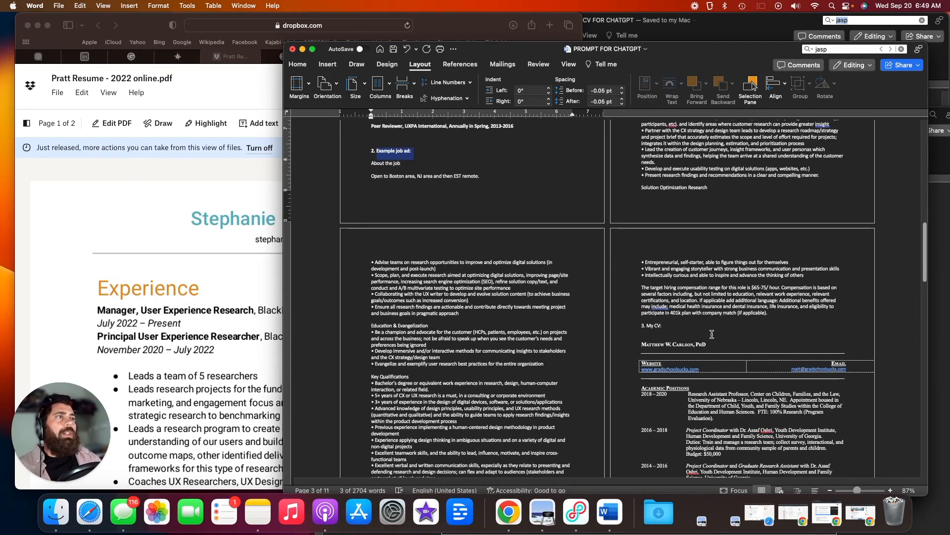
scroll(down, 3)
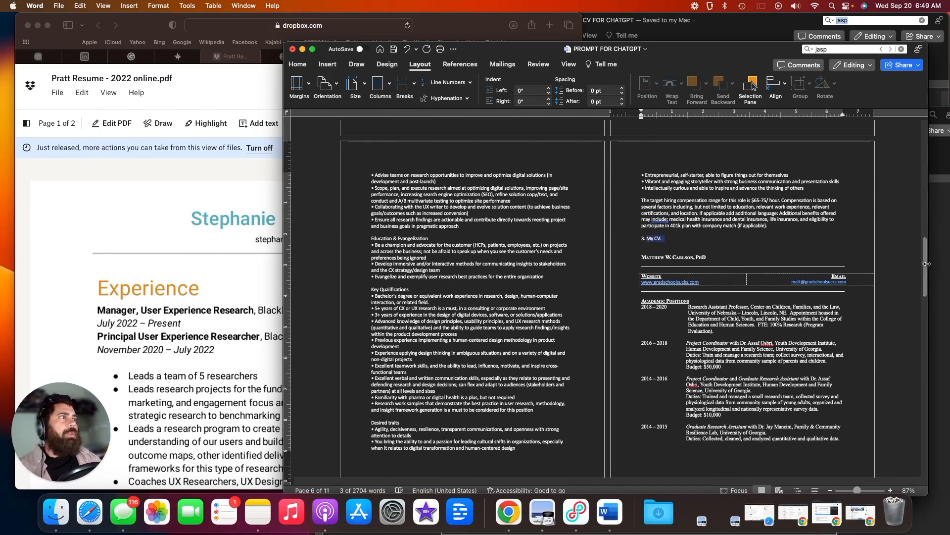
scroll(down, 3)
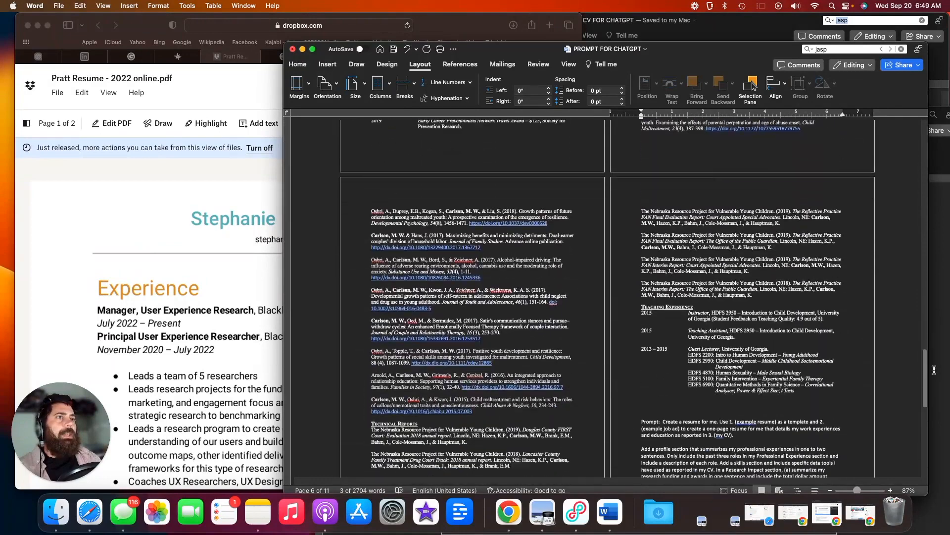
- Highlight the closing resume-writing prompt paragraphs, including the profile instructions
scroll(down, 3)
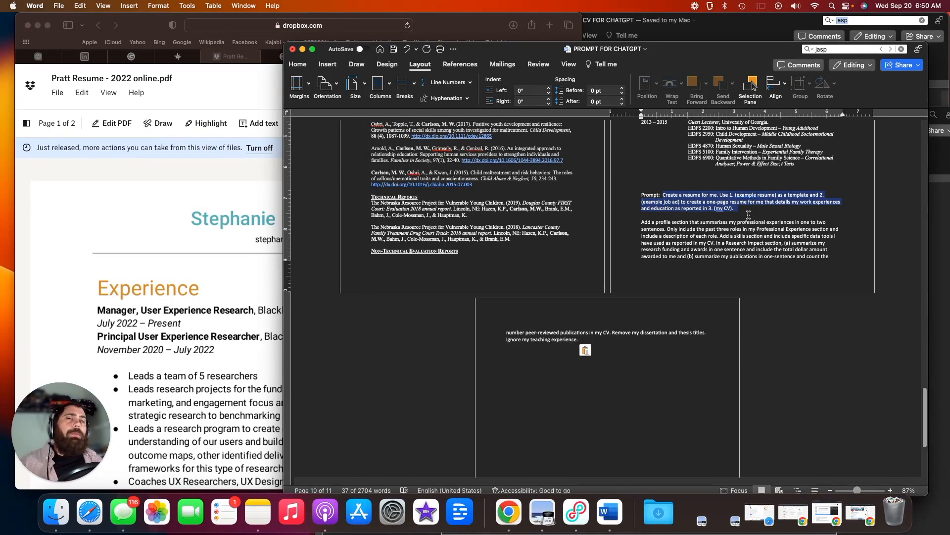
click(641, 220)
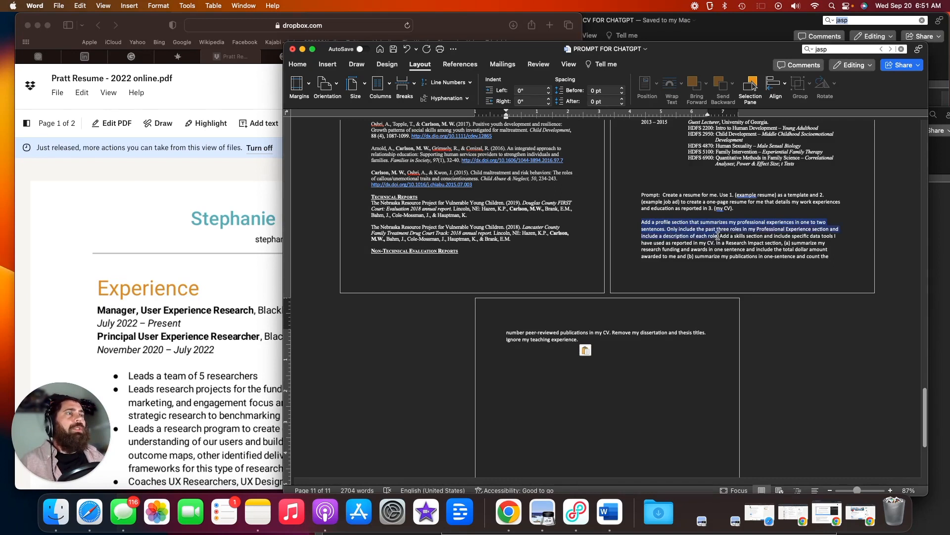
click(723, 235)
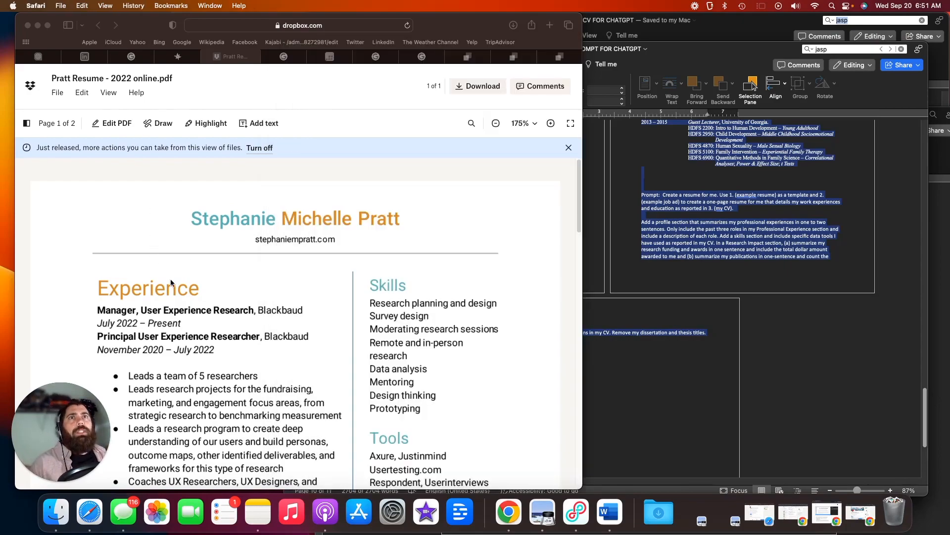
- Paste the copied prompt into a new ChatGPT message and send it
click(43, 56)
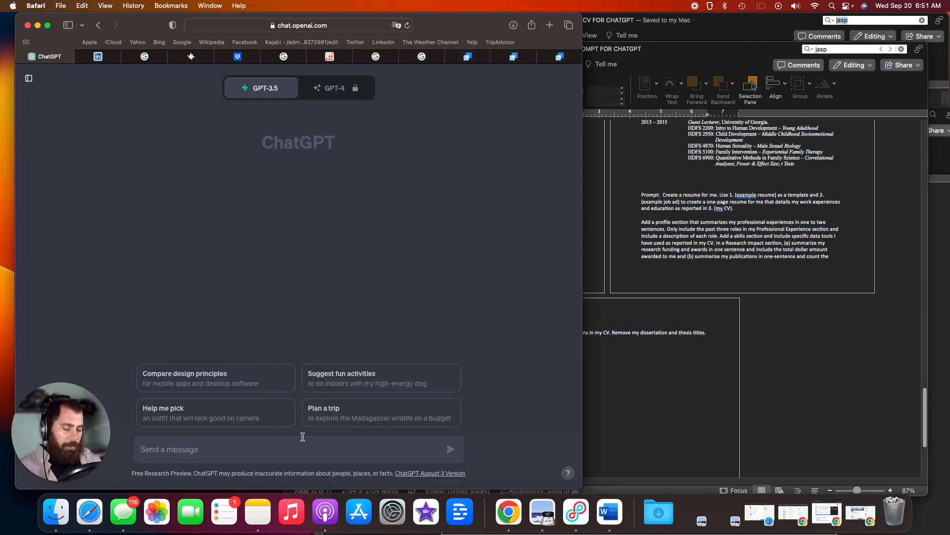
click(450, 449)
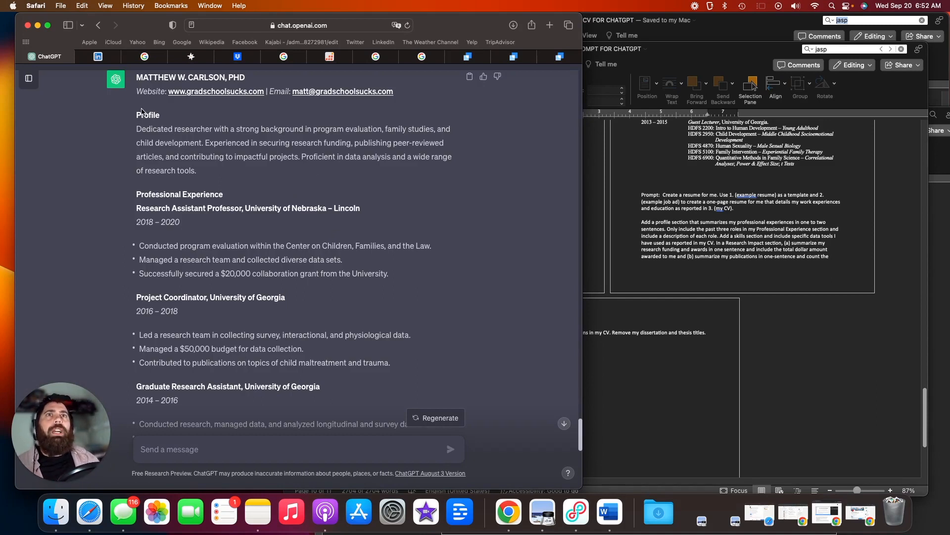
mouse_move(157, 107)
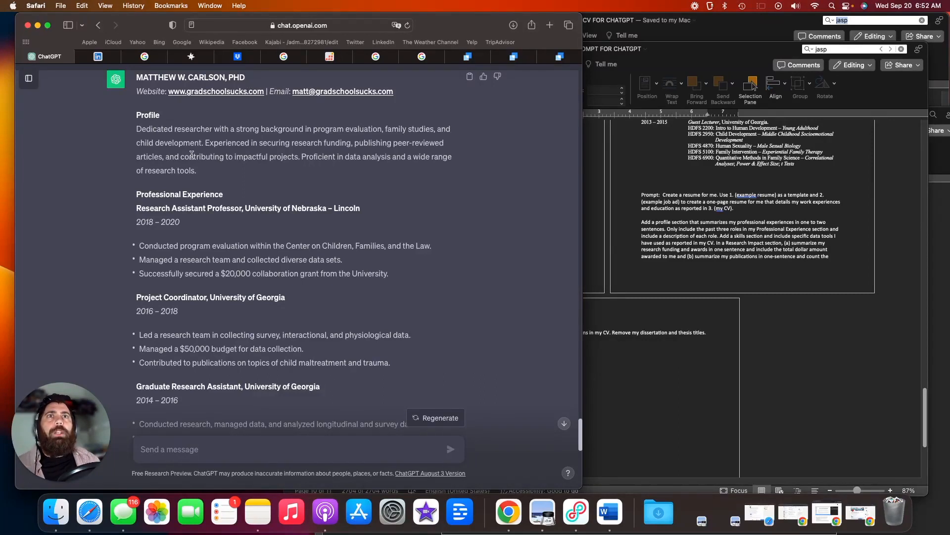
mouse_move(215, 179)
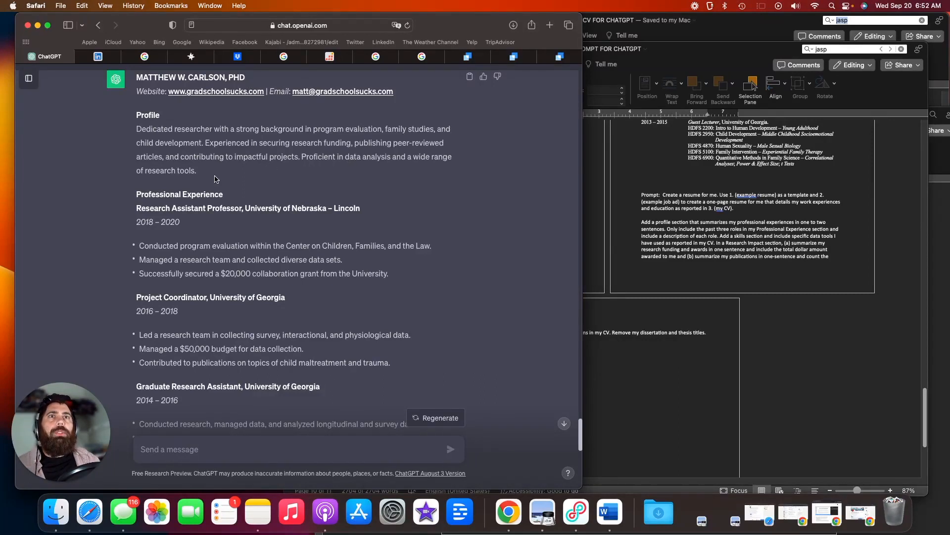
scroll(down, 3)
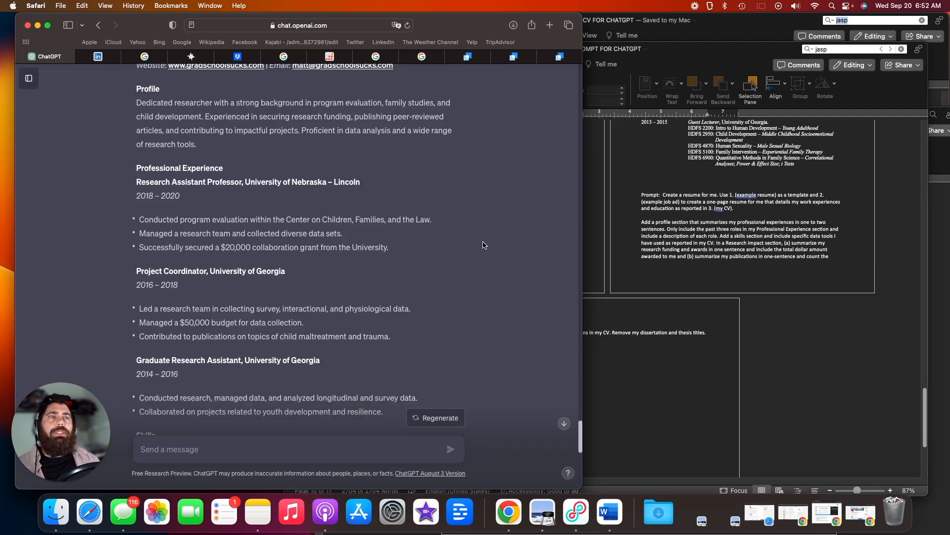
scroll(down, 3)
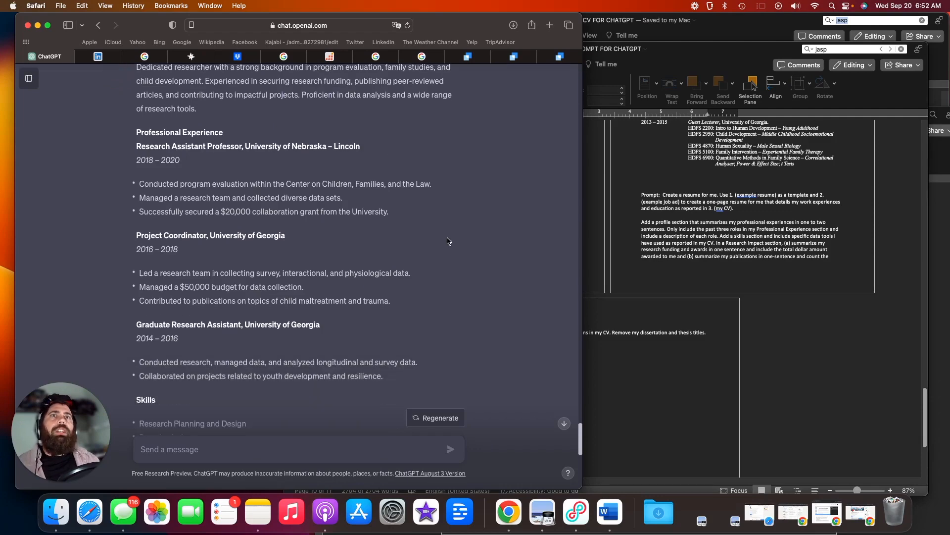
scroll(down, 3)
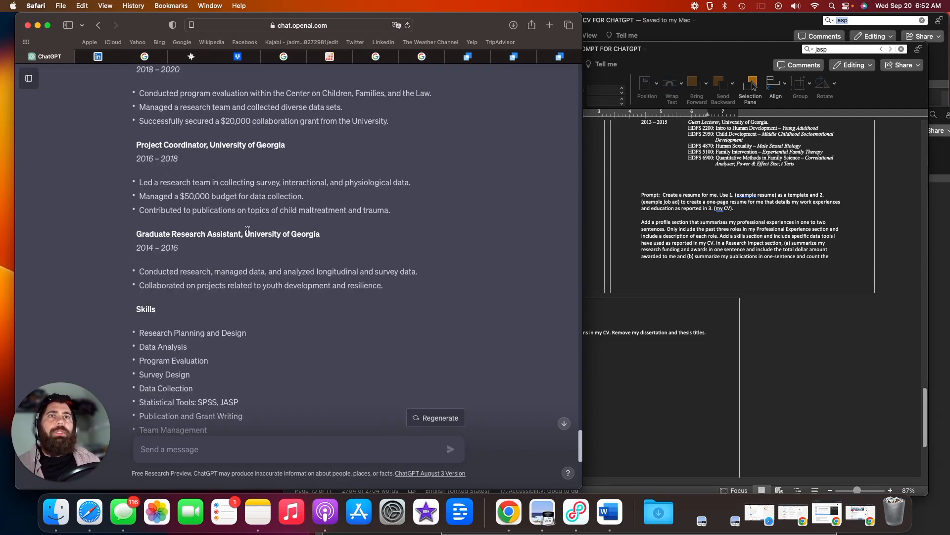
scroll(up, 3)
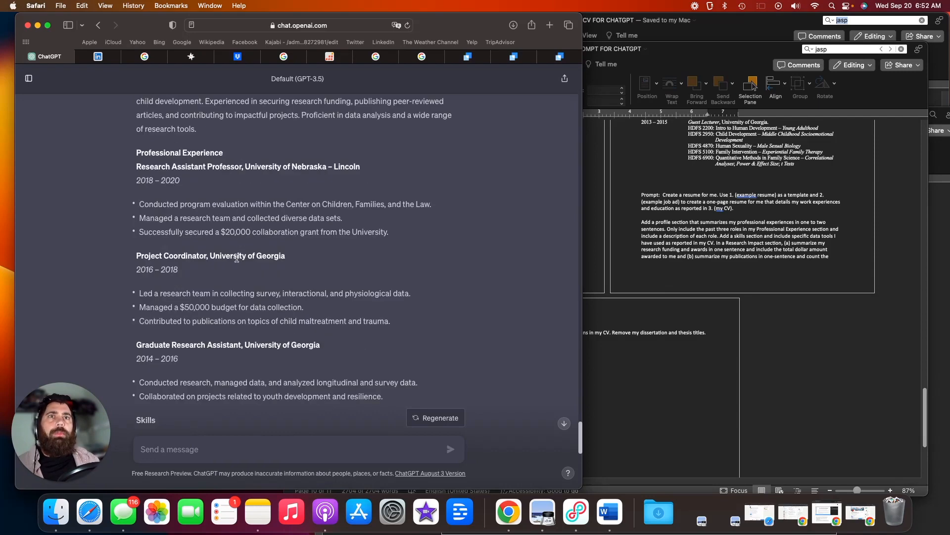
scroll(down, 3)
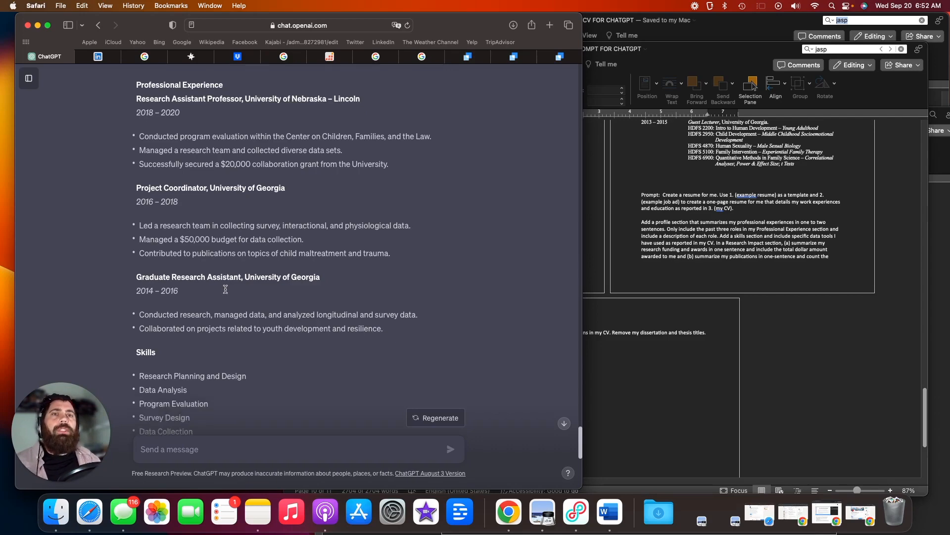
scroll(down, 3)
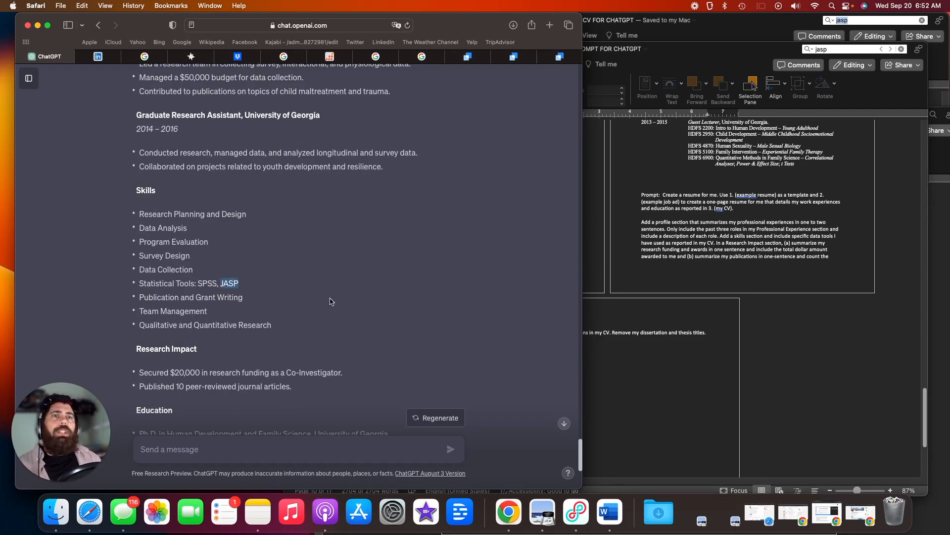
mouse_move(834, 263)
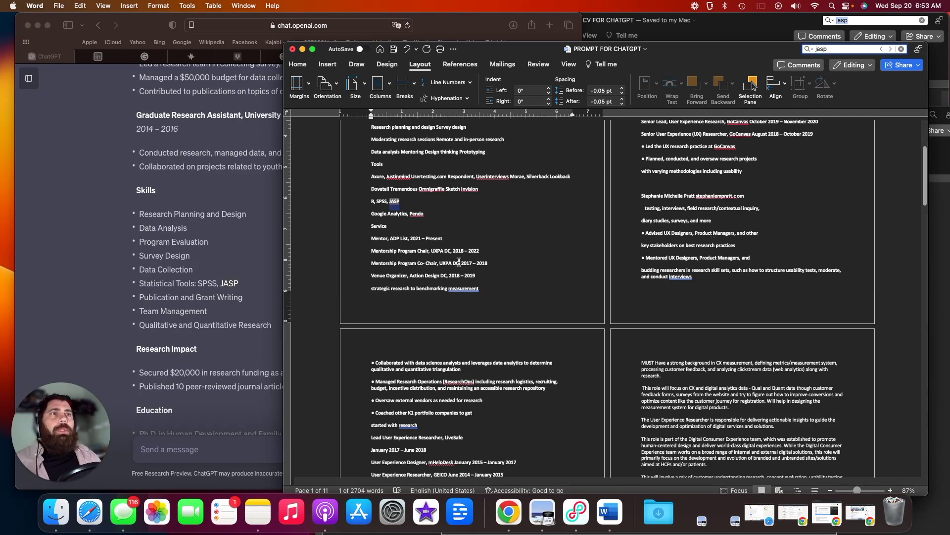
- Scroll the Word document up to the example resume on page 1 for comparison
scroll(up, 3)
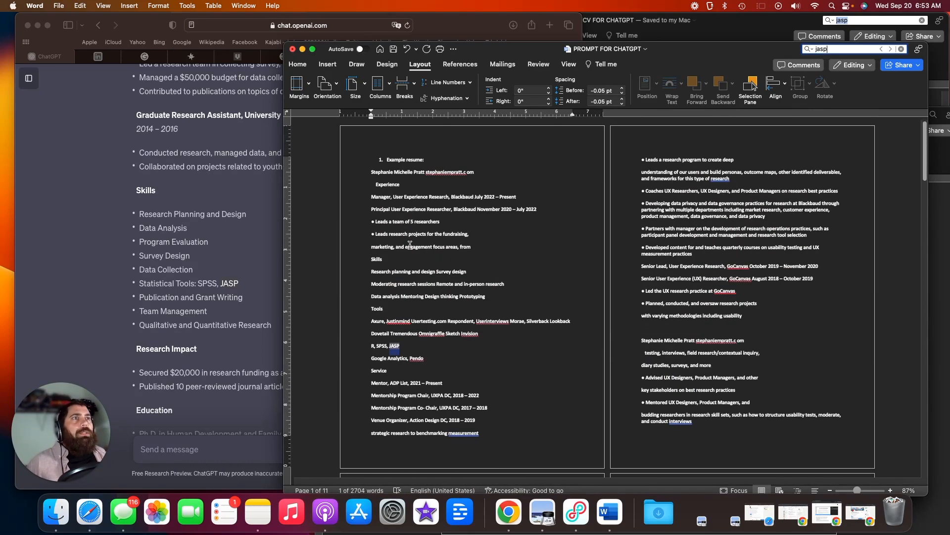
scroll(down, 3)
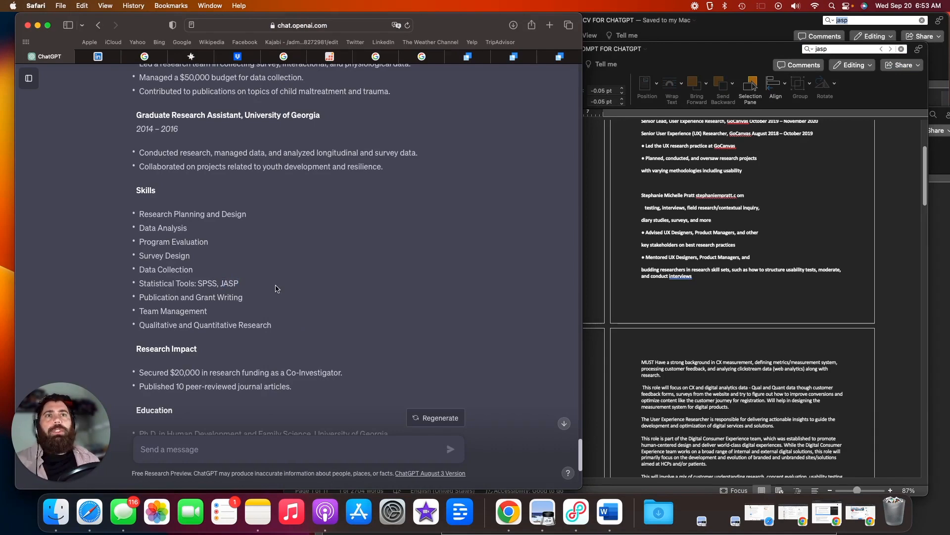
- Copy ChatGPT's generated resume reply and return to the Word document
scroll(down, 3)
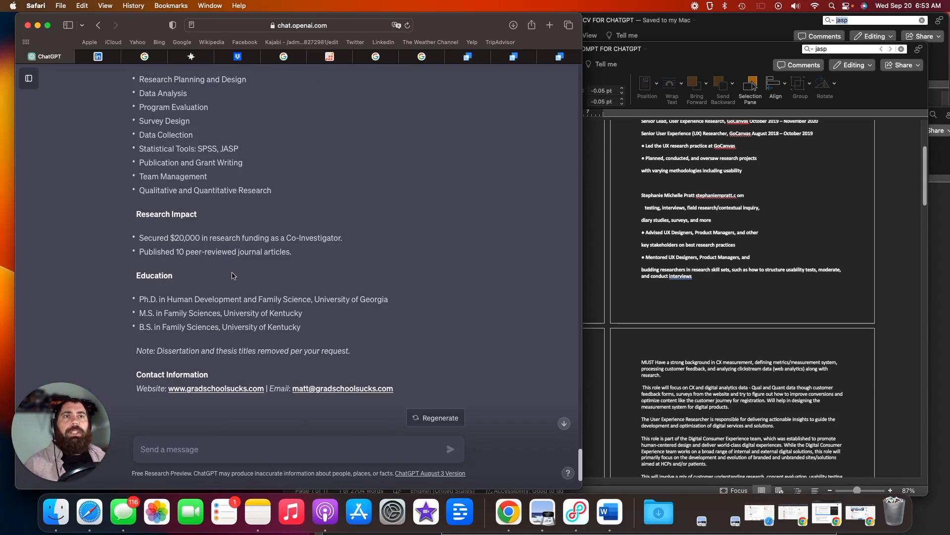
mouse_move(321, 330)
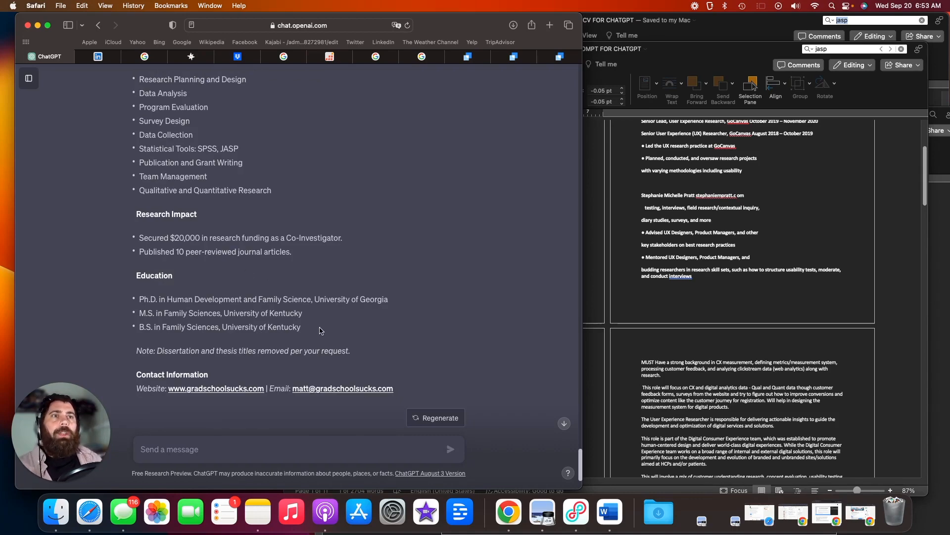
scroll(up, 3)
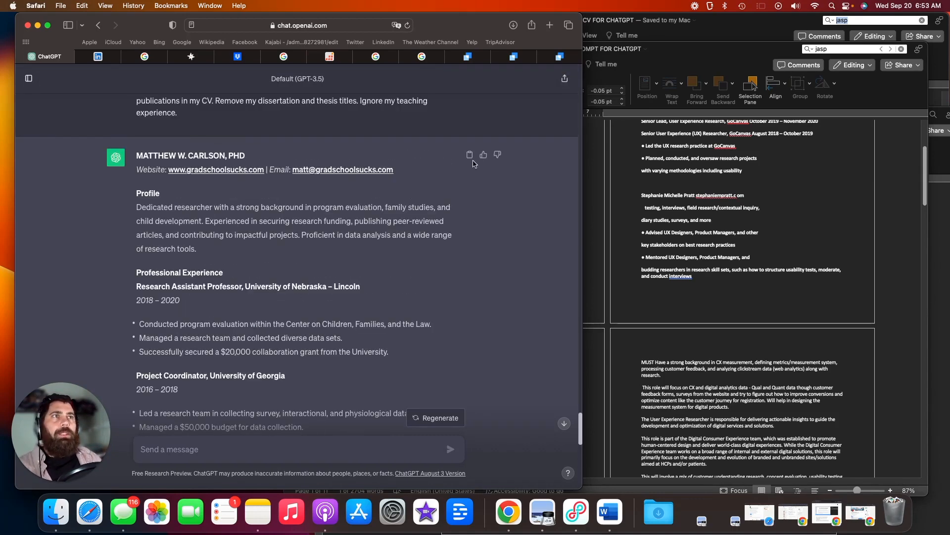
click(469, 154)
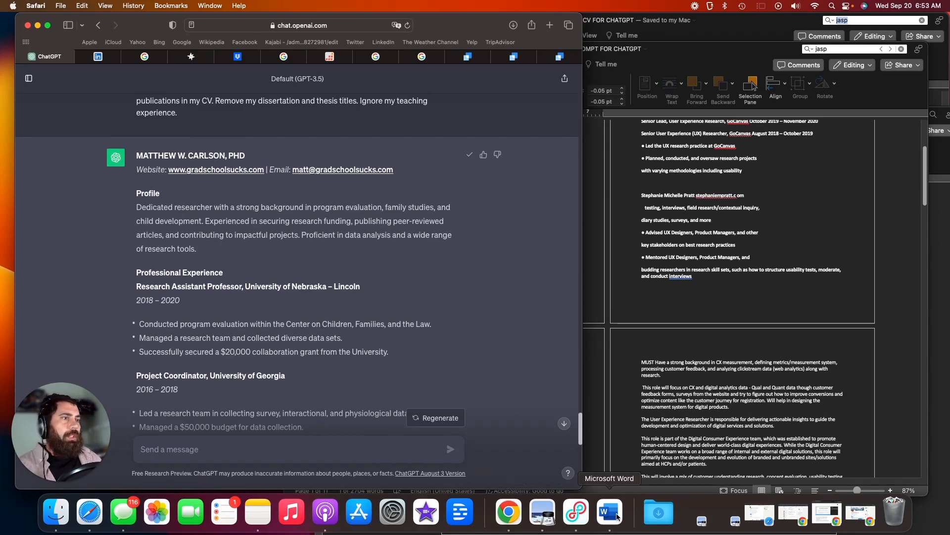
click(608, 511)
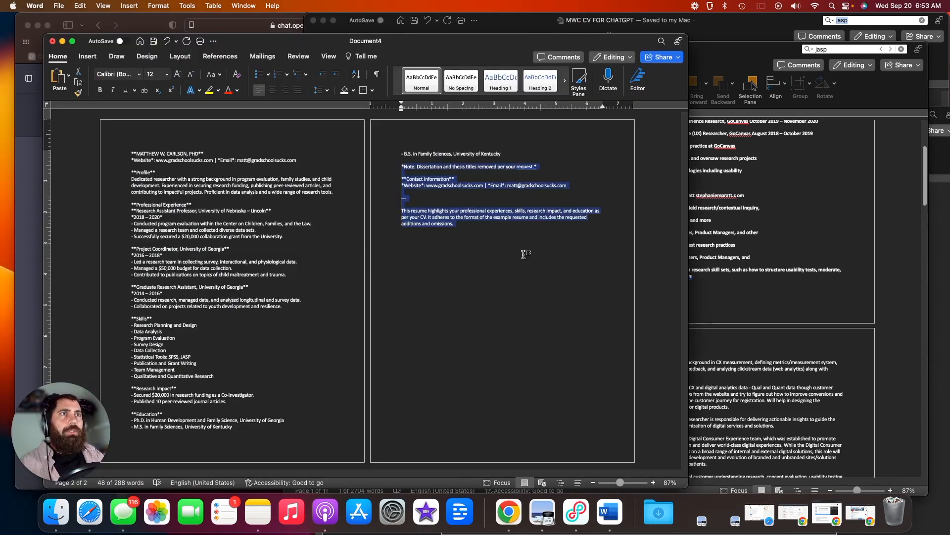
- Delete the trailing notes and save the document as CHATGPT RESUME in chatgpt plus cv
key(delete)
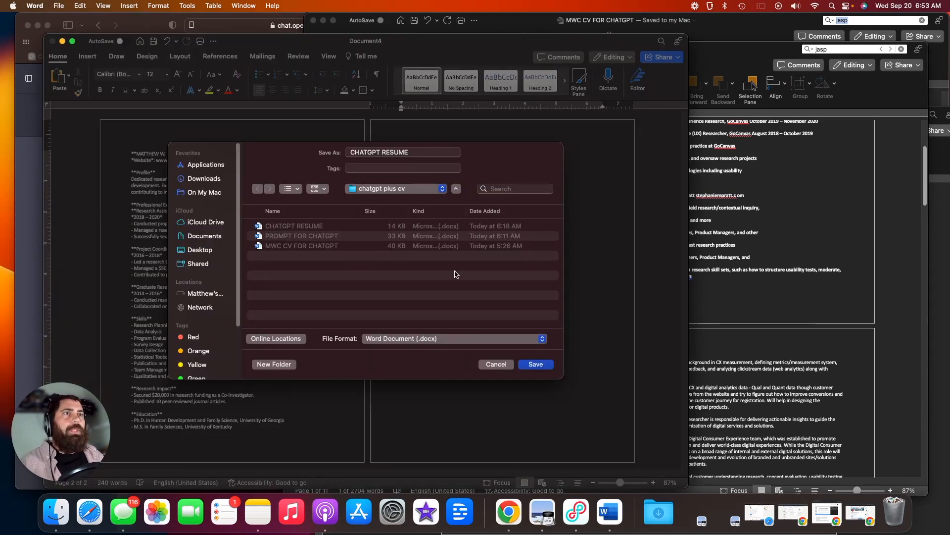
click(535, 363)
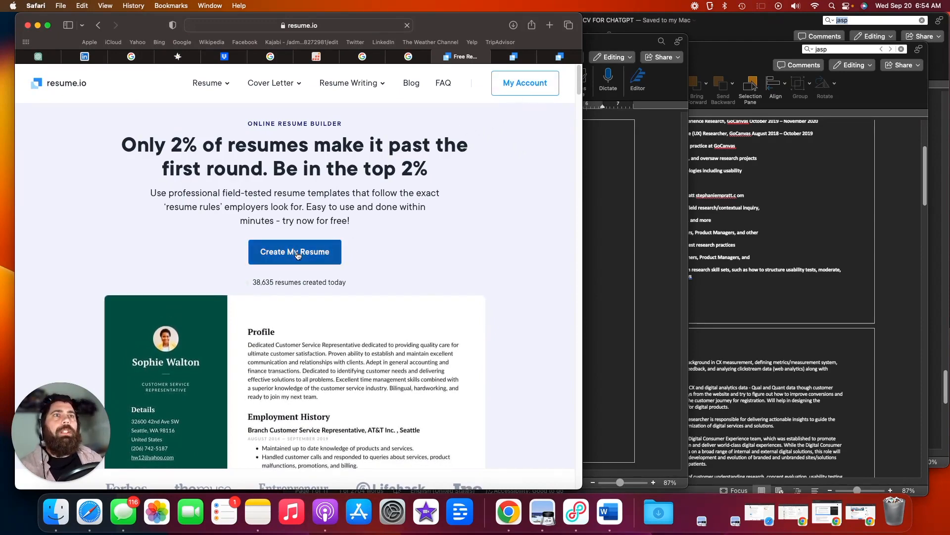
- Create a new resume.io resume by uploading the CHATGPT RESUME file
click(295, 252)
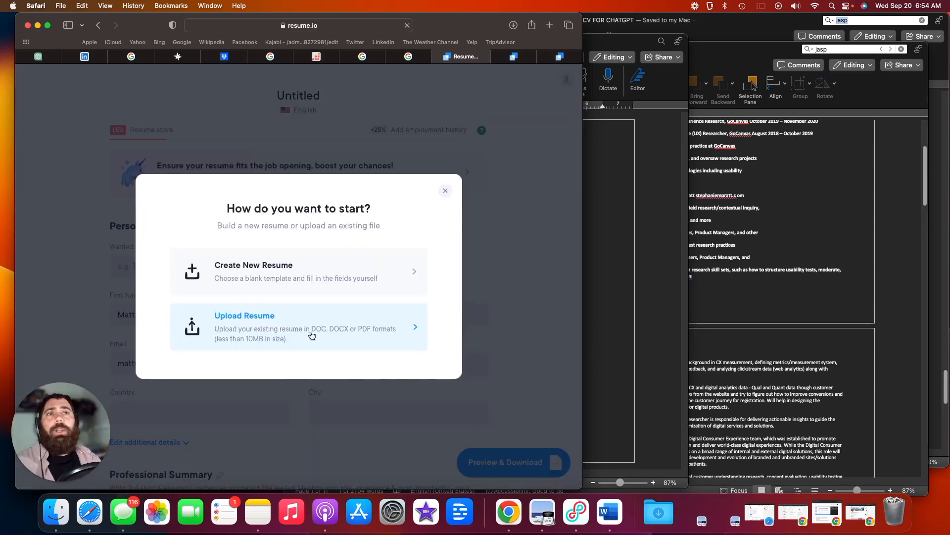
click(298, 327)
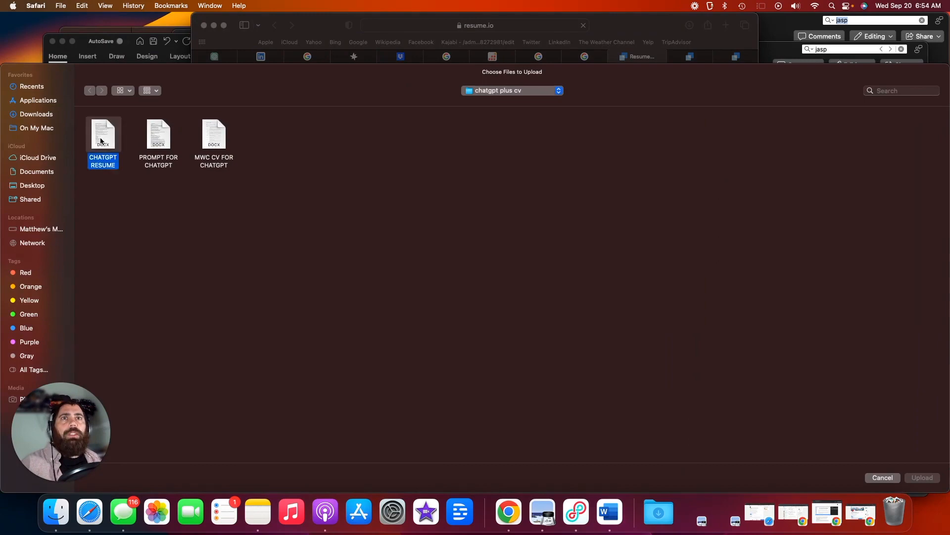
click(922, 477)
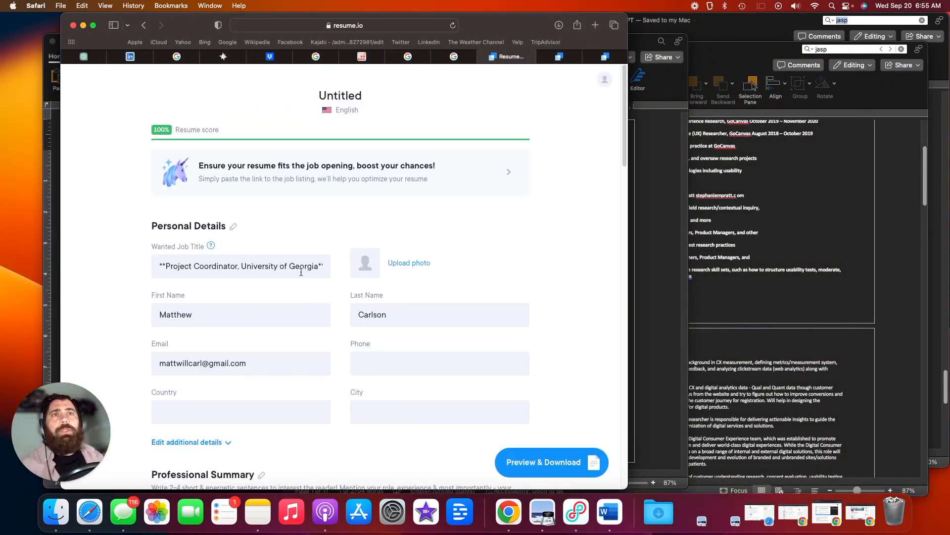
- Replace the wanted job title with UX and clear the leftover Profile marker from the summary
double_click(215, 266)
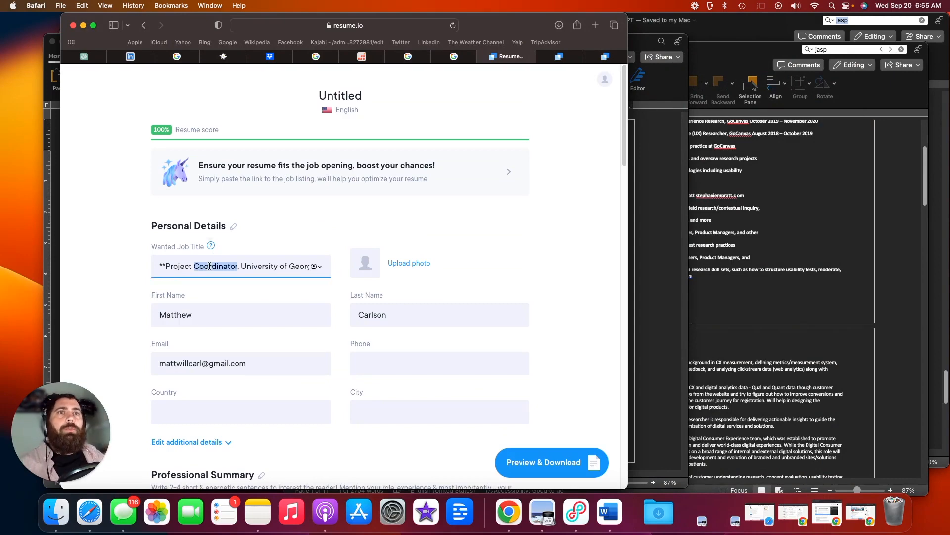
text(UX)
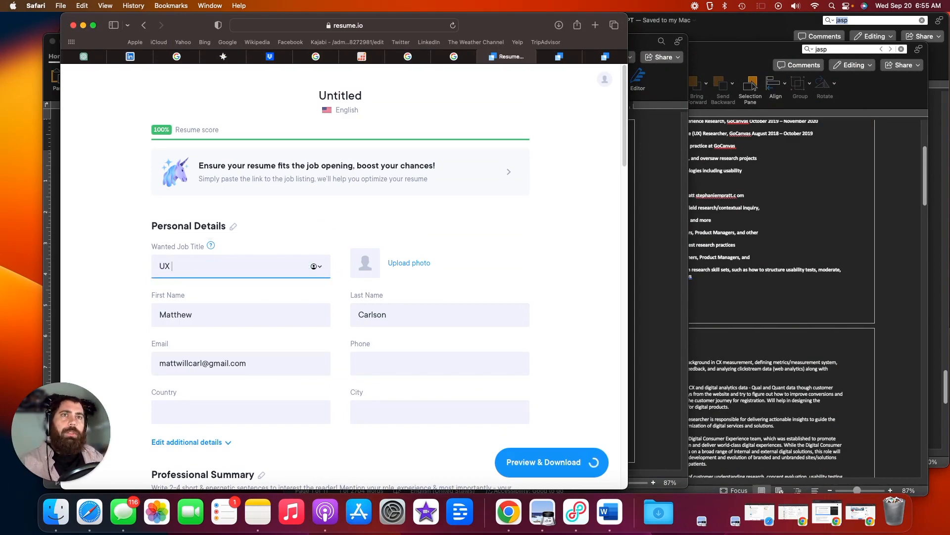
scroll(down, 3)
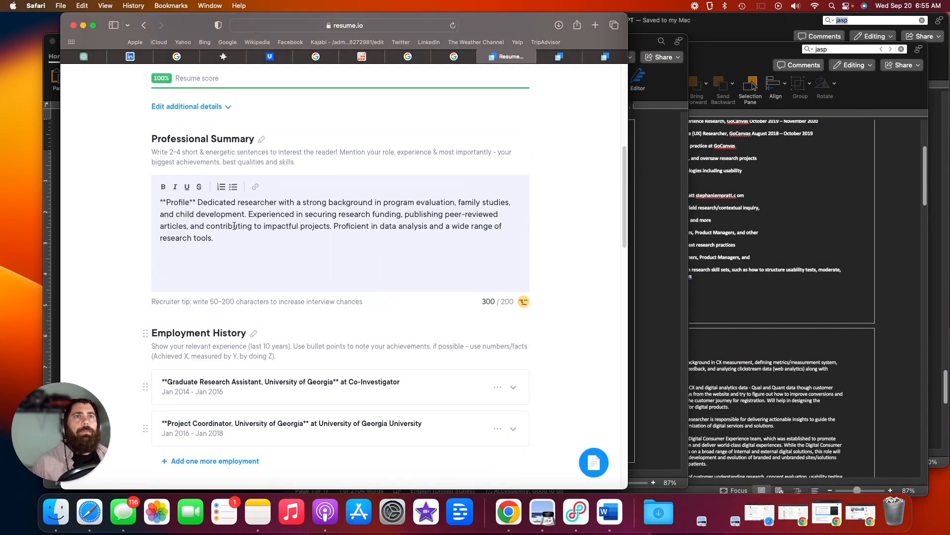
double_click(177, 201)
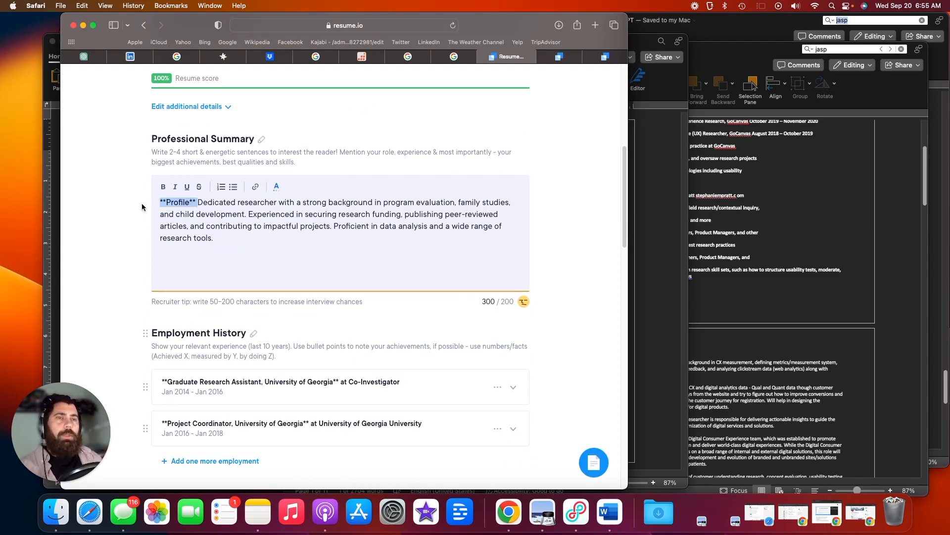
- Delete the stray Skills entry and confirm the deletion
scroll(down, 3)
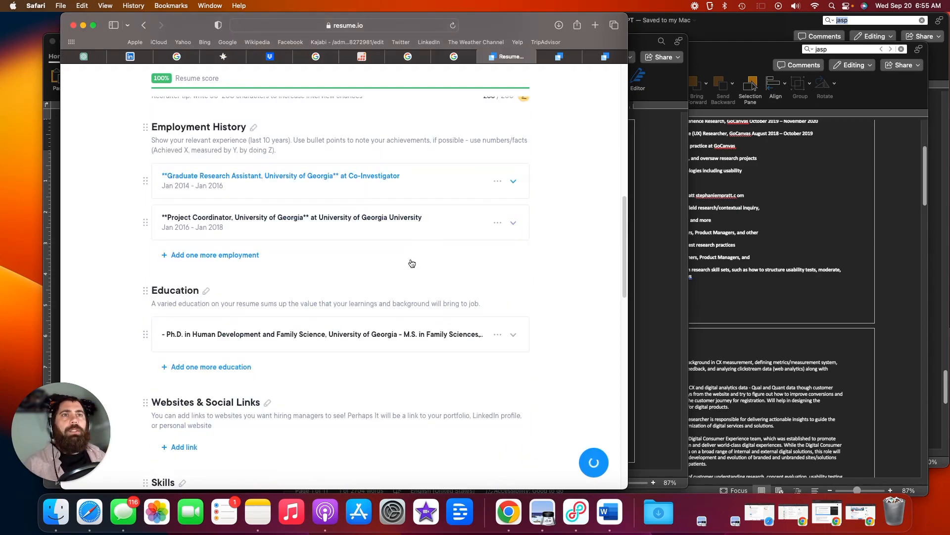
scroll(up, 3)
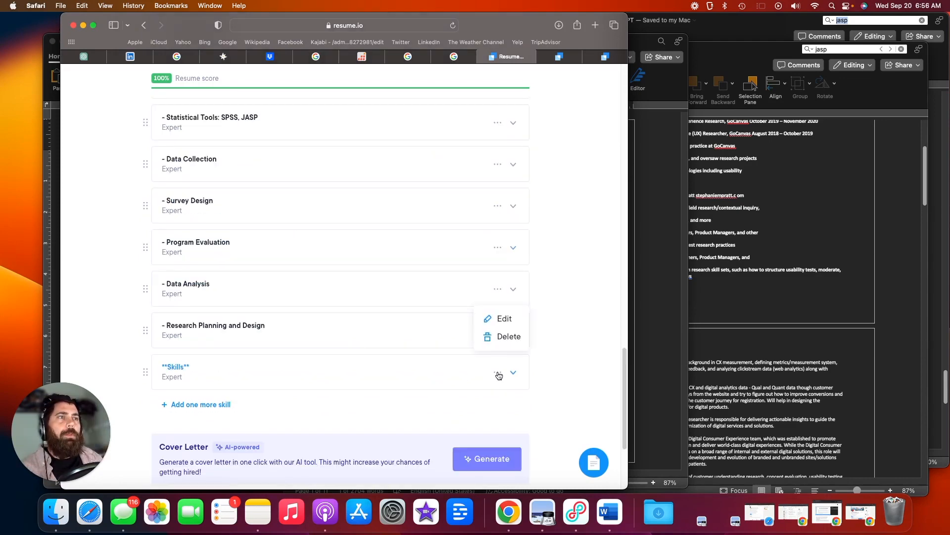
click(508, 336)
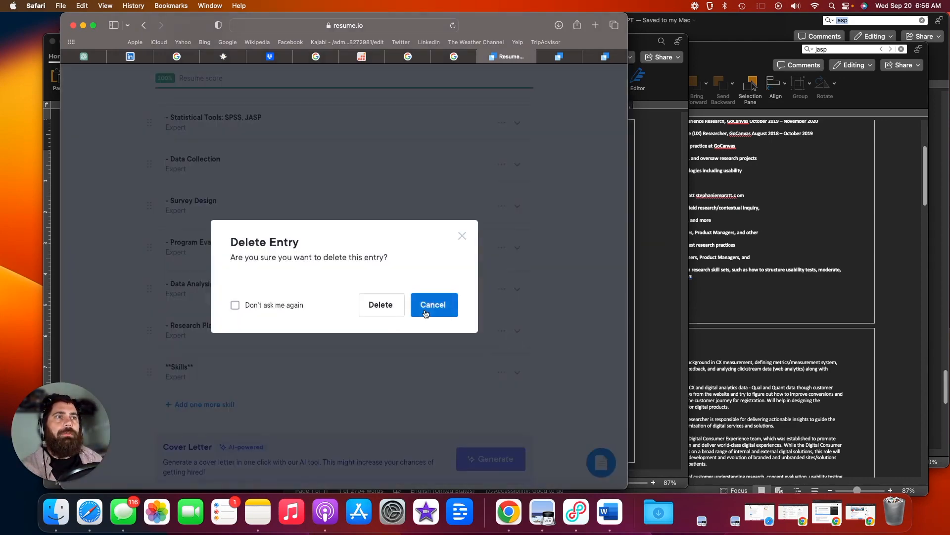
click(433, 304)
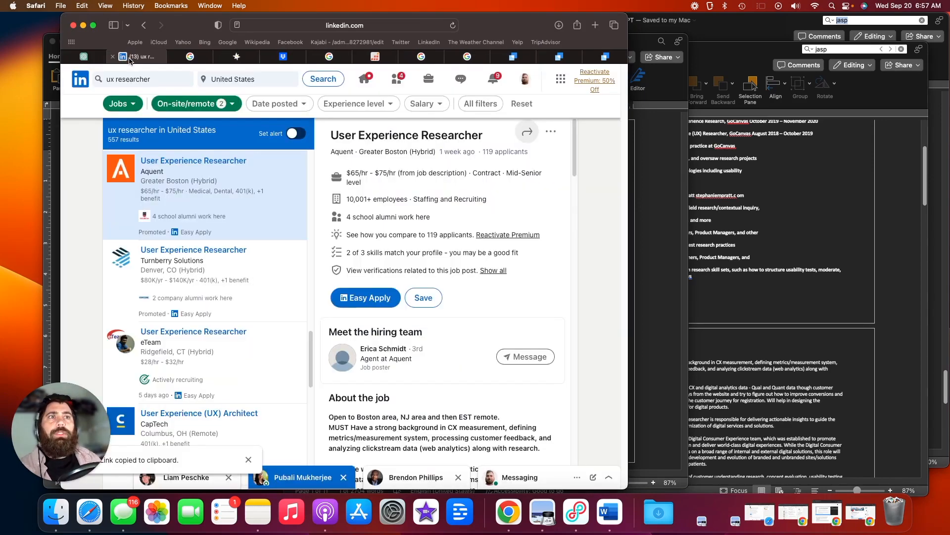
mouse_move(552, 132)
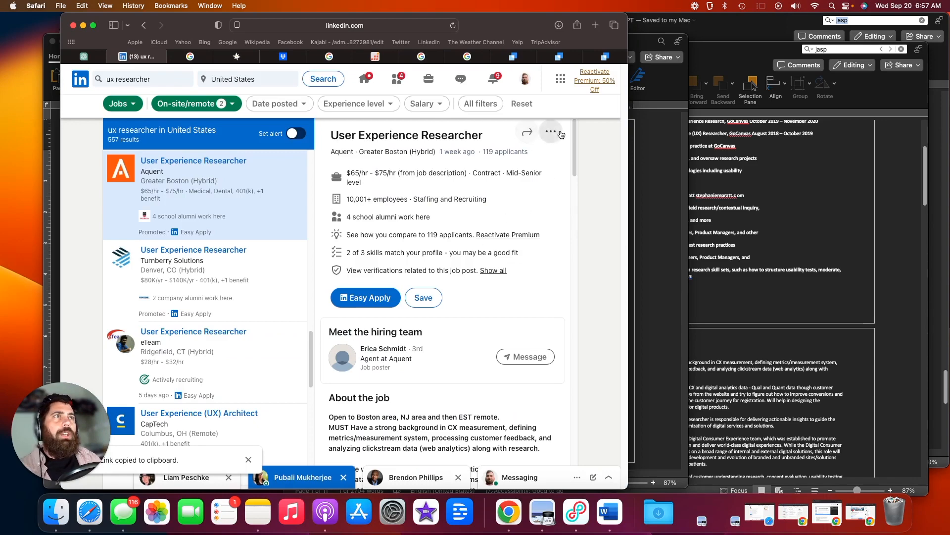
- Paste the Aquent User Experience Researcher link into the job-fit optimizer and continue past the 69% match
click(506, 56)
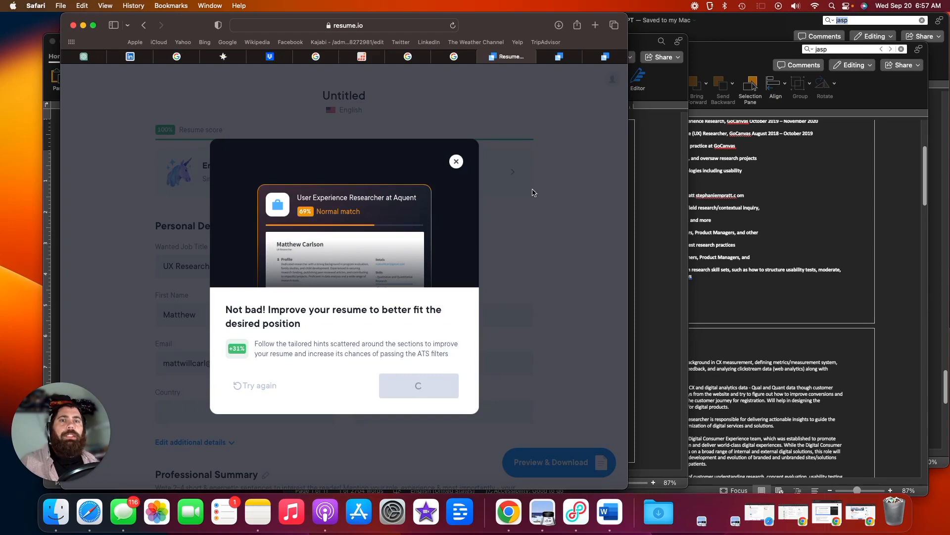
click(418, 385)
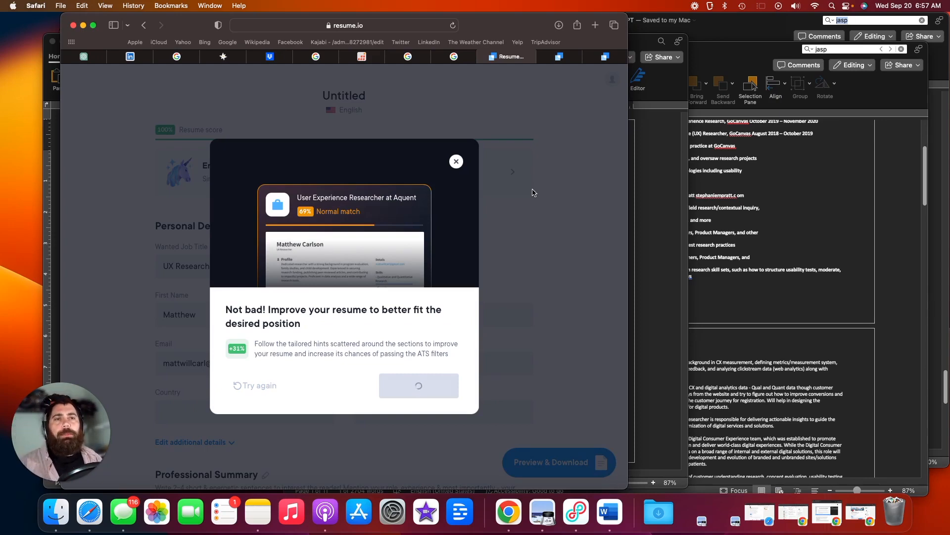
click(455, 161)
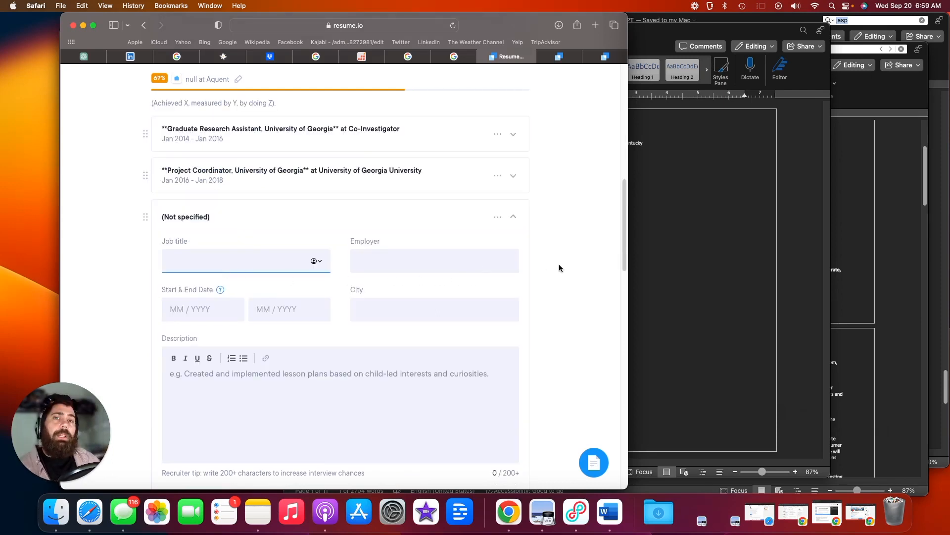
mouse_move(732, 324)
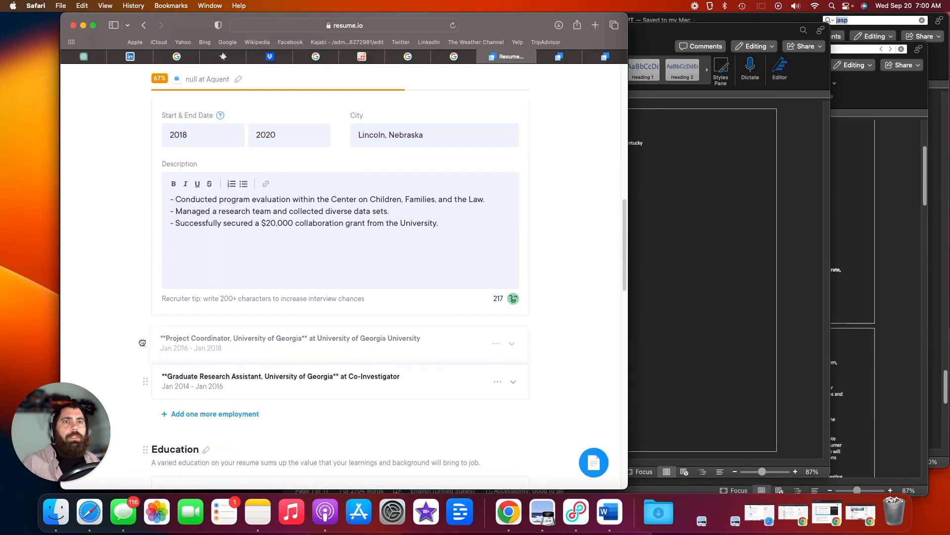
- Finish the 2018–2020 Lincoln, Nebraska employment entry and preview the resume
scroll(up, 3)
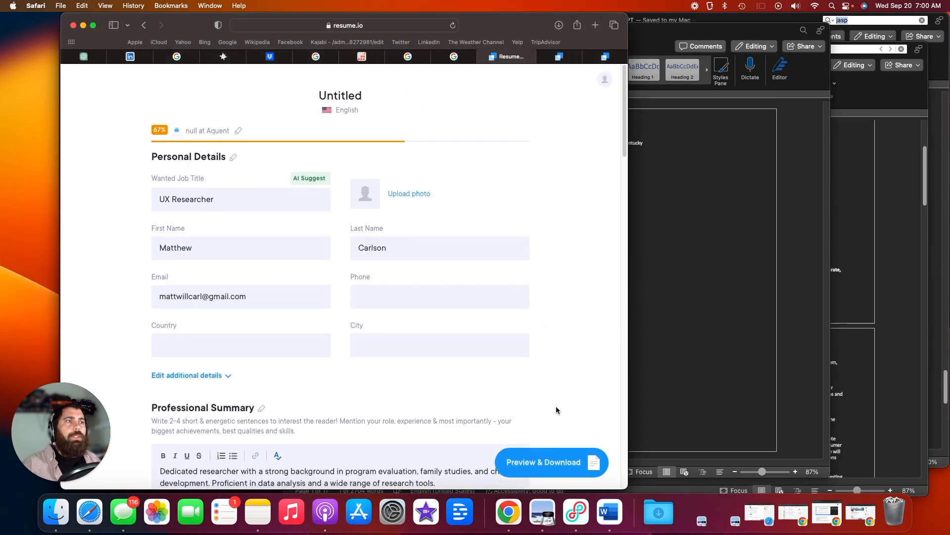
click(544, 463)
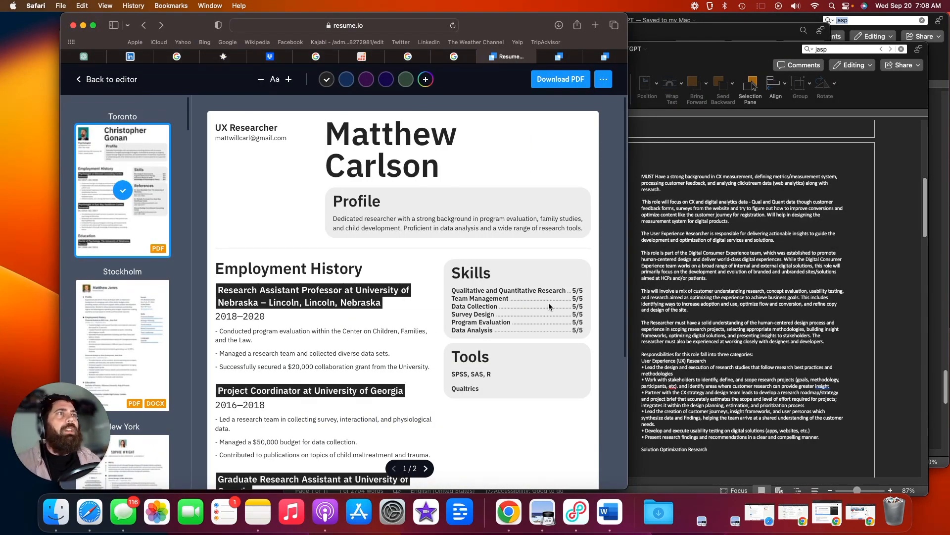
mouse_move(625, 131)
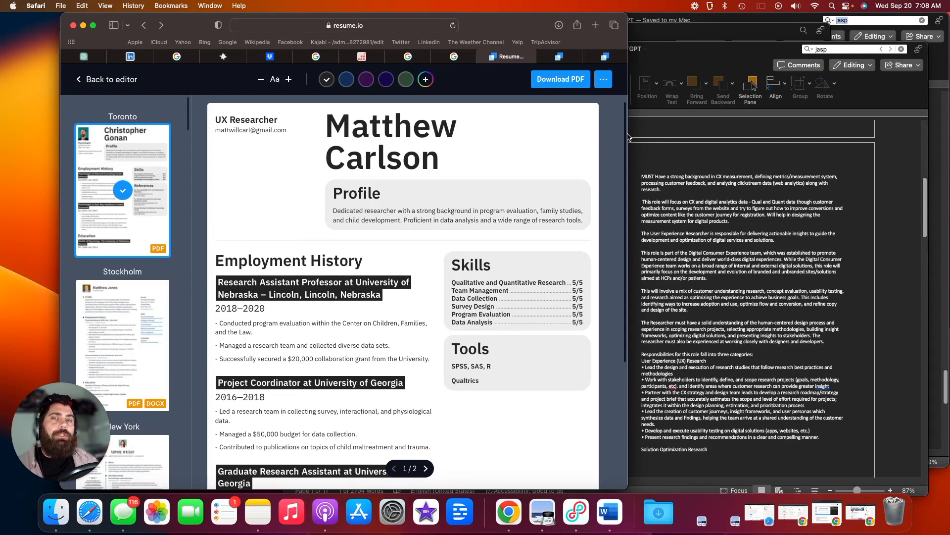
- Scroll down the Toronto preview to review the graduate research role and Ph.D. and M.S. education entries
scroll(down, 3)
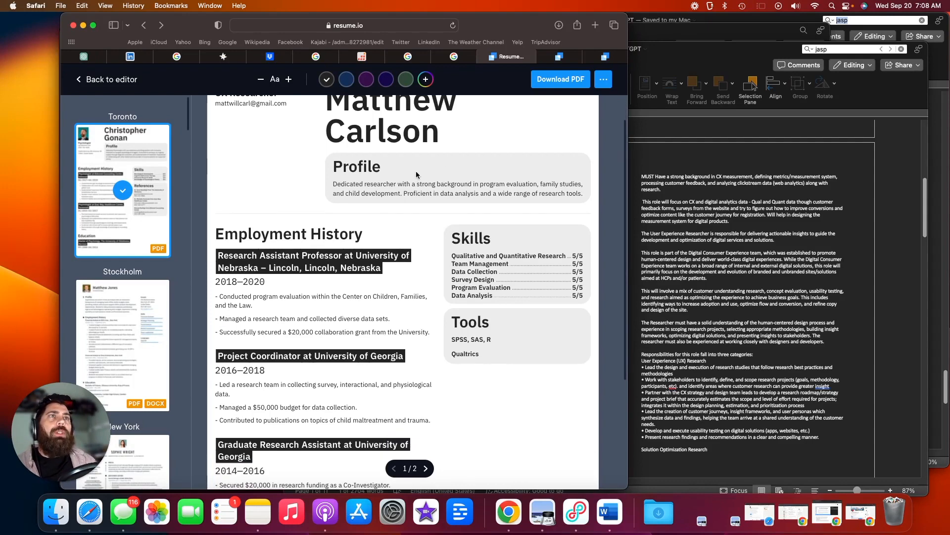
scroll(down, 3)
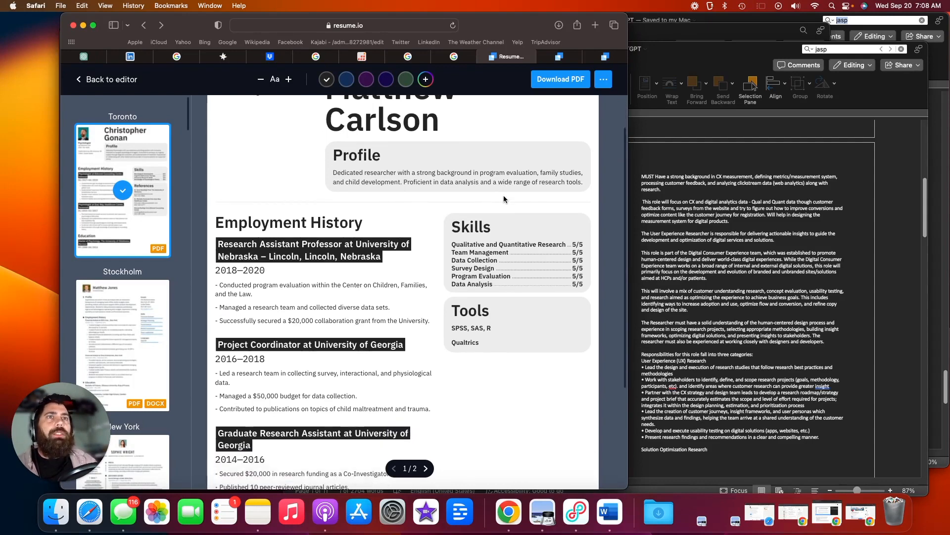
scroll(down, 3)
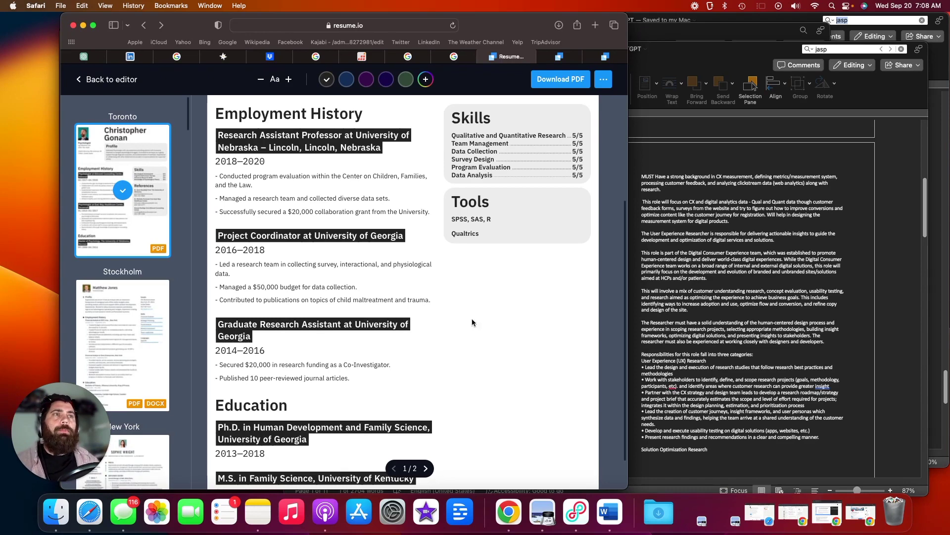
scroll(down, 3)
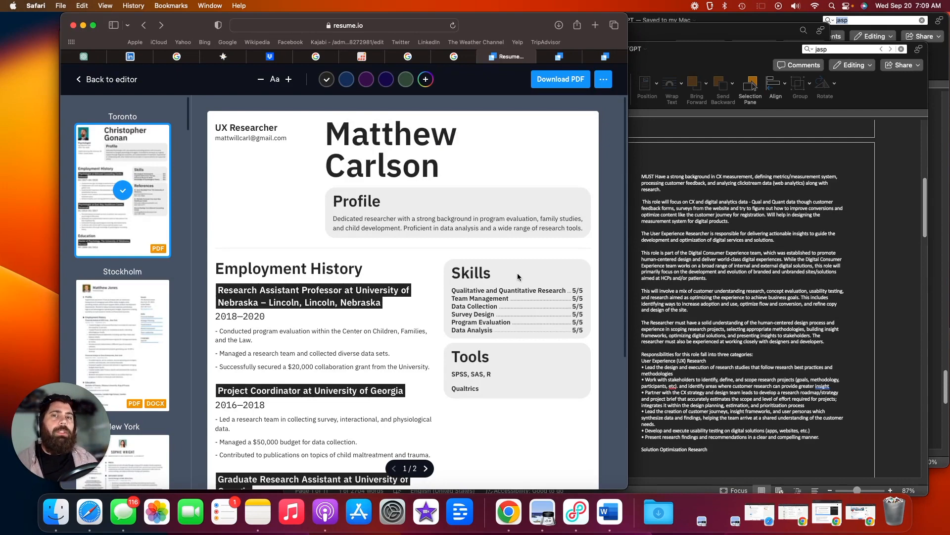
mouse_move(495, 332)
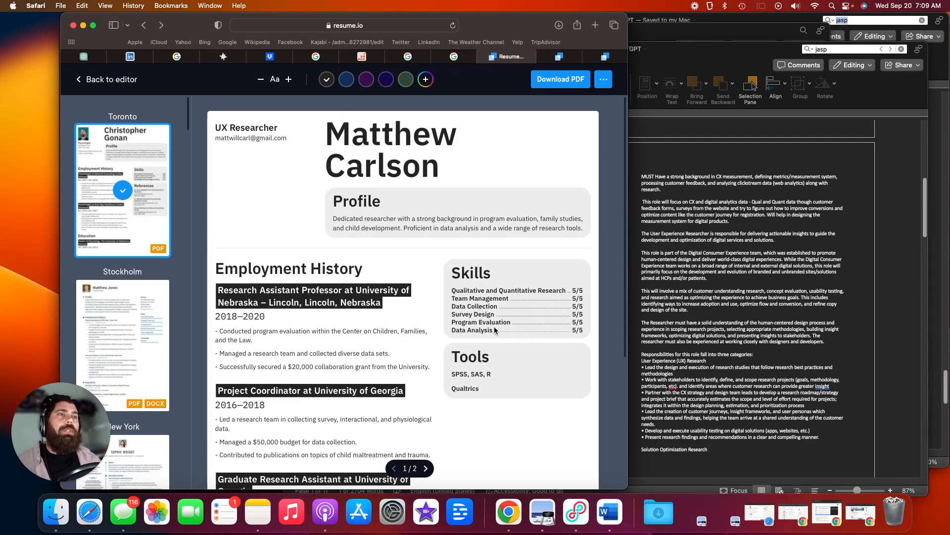
mouse_move(488, 356)
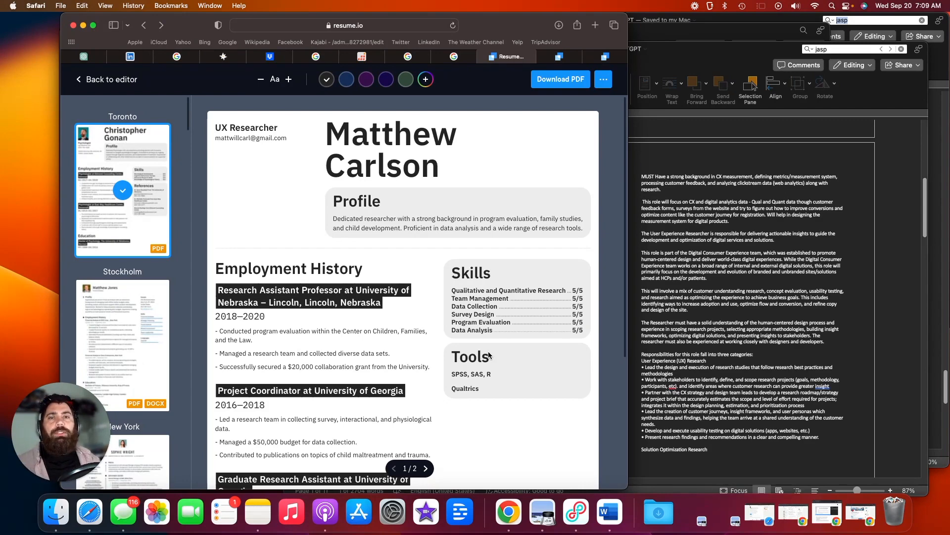
mouse_move(508, 306)
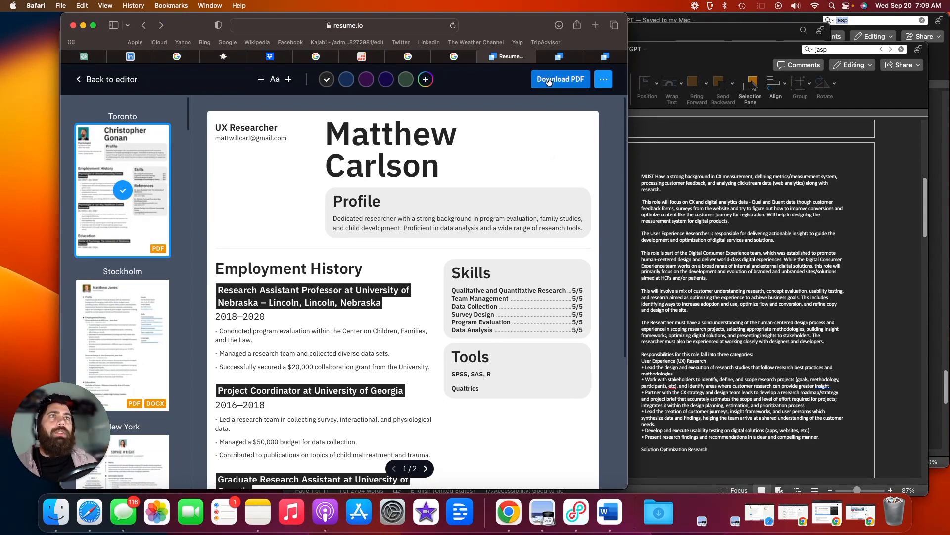
mouse_move(552, 165)
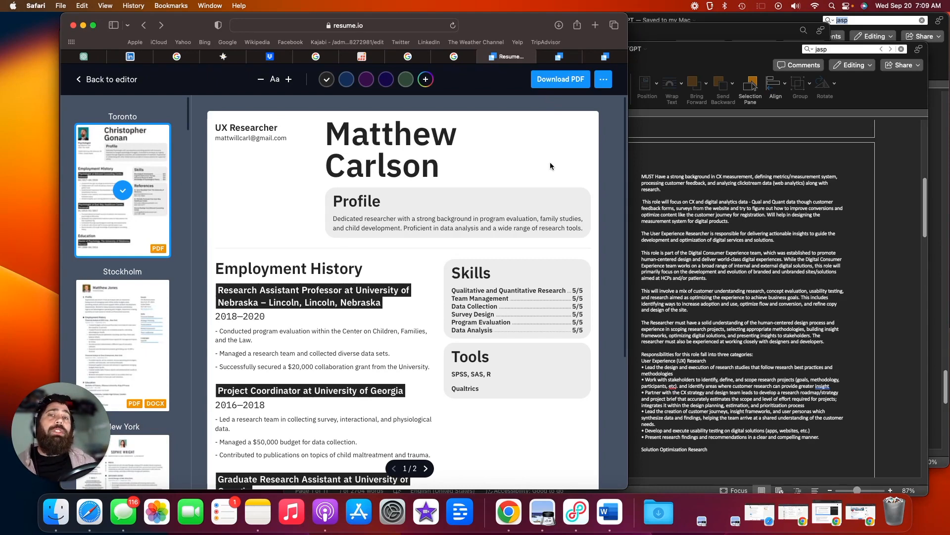